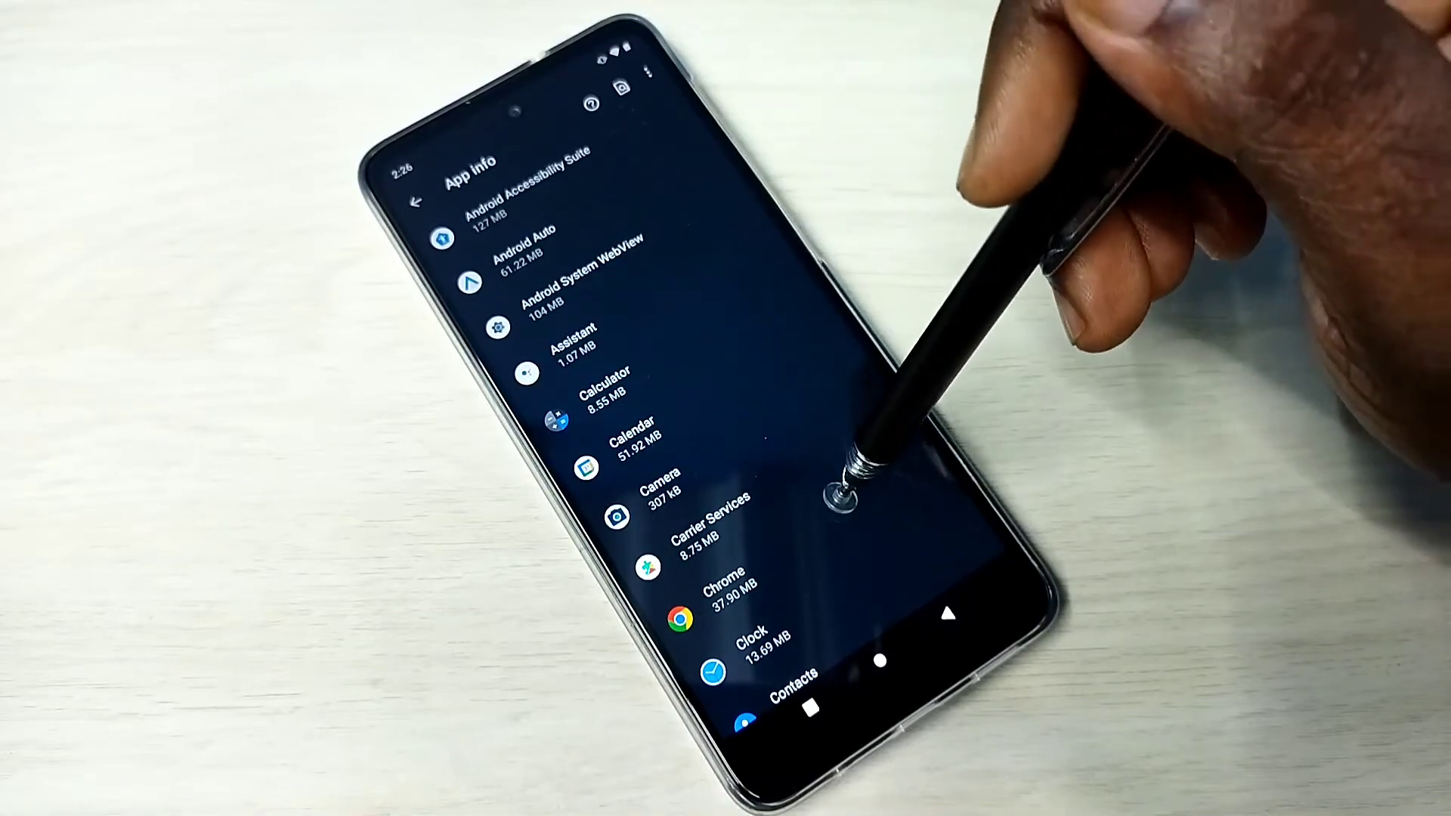
Step: Scroll the Apps list down to reach YouTube and show its App info
scroll(down, 3)
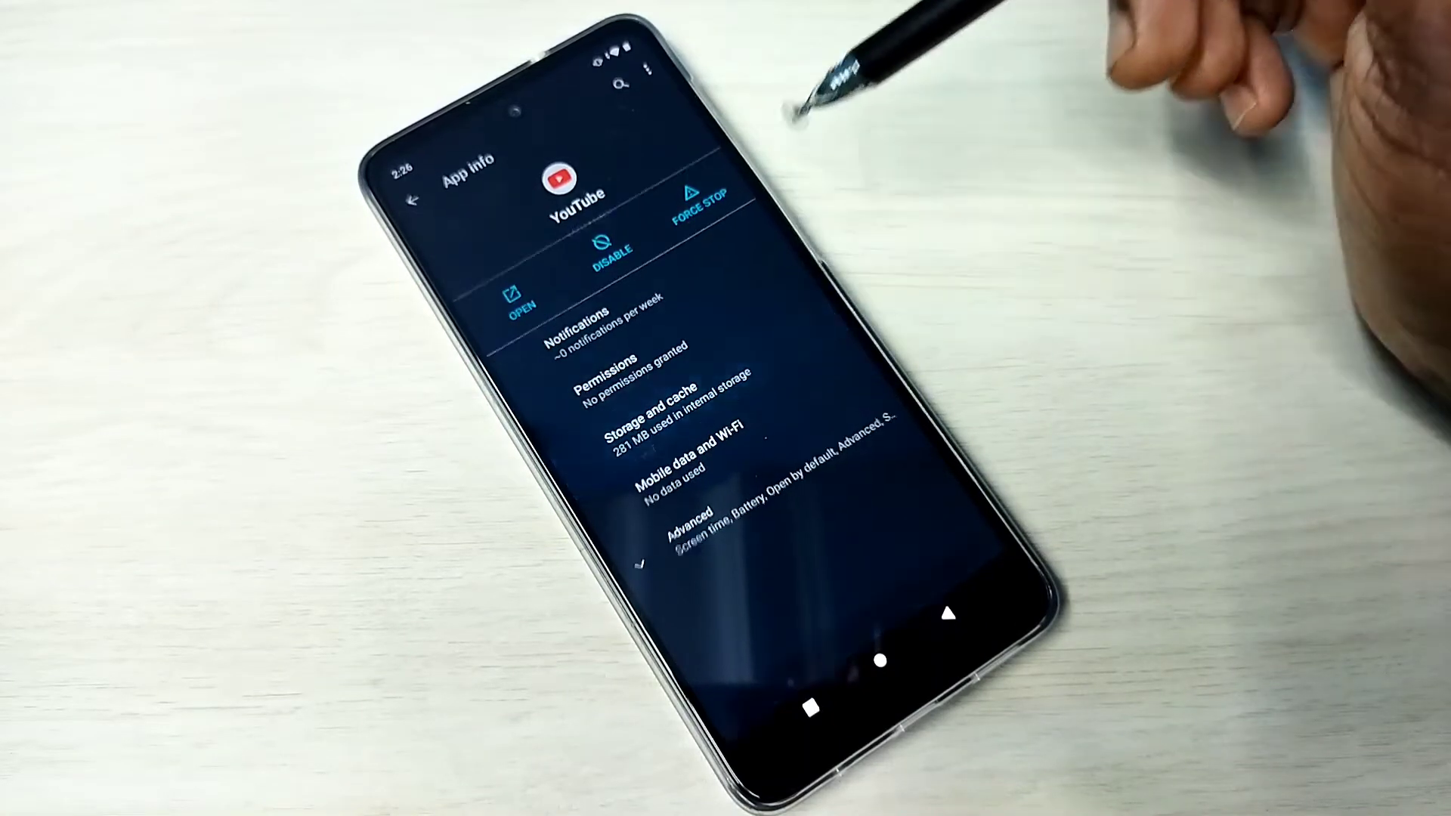
Step: Clear YouTube's cache under Storage and cache and reopen it to confirm 0 B cache, 141 MB total
click(648, 417)
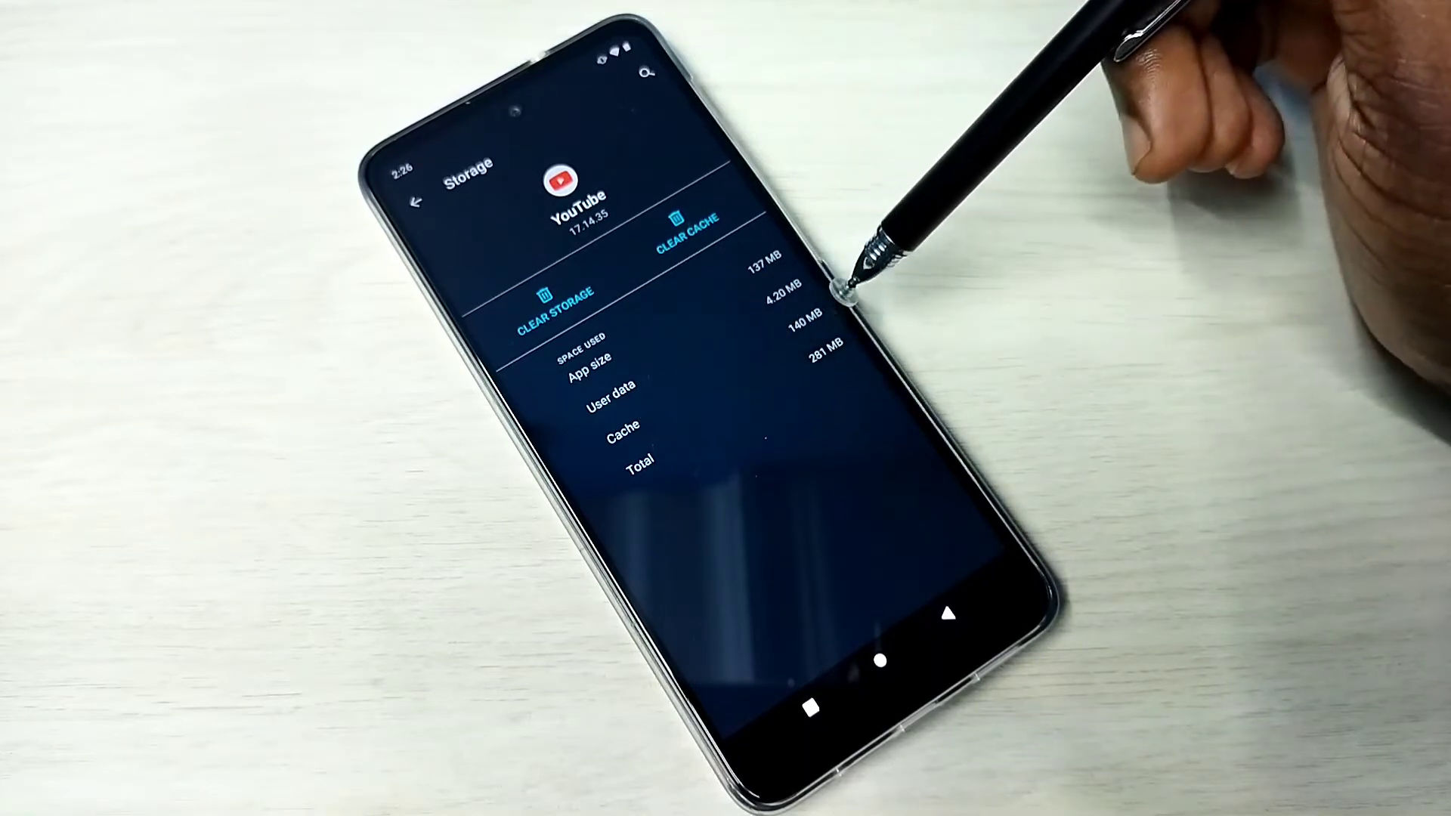
mouse_move(837, 301)
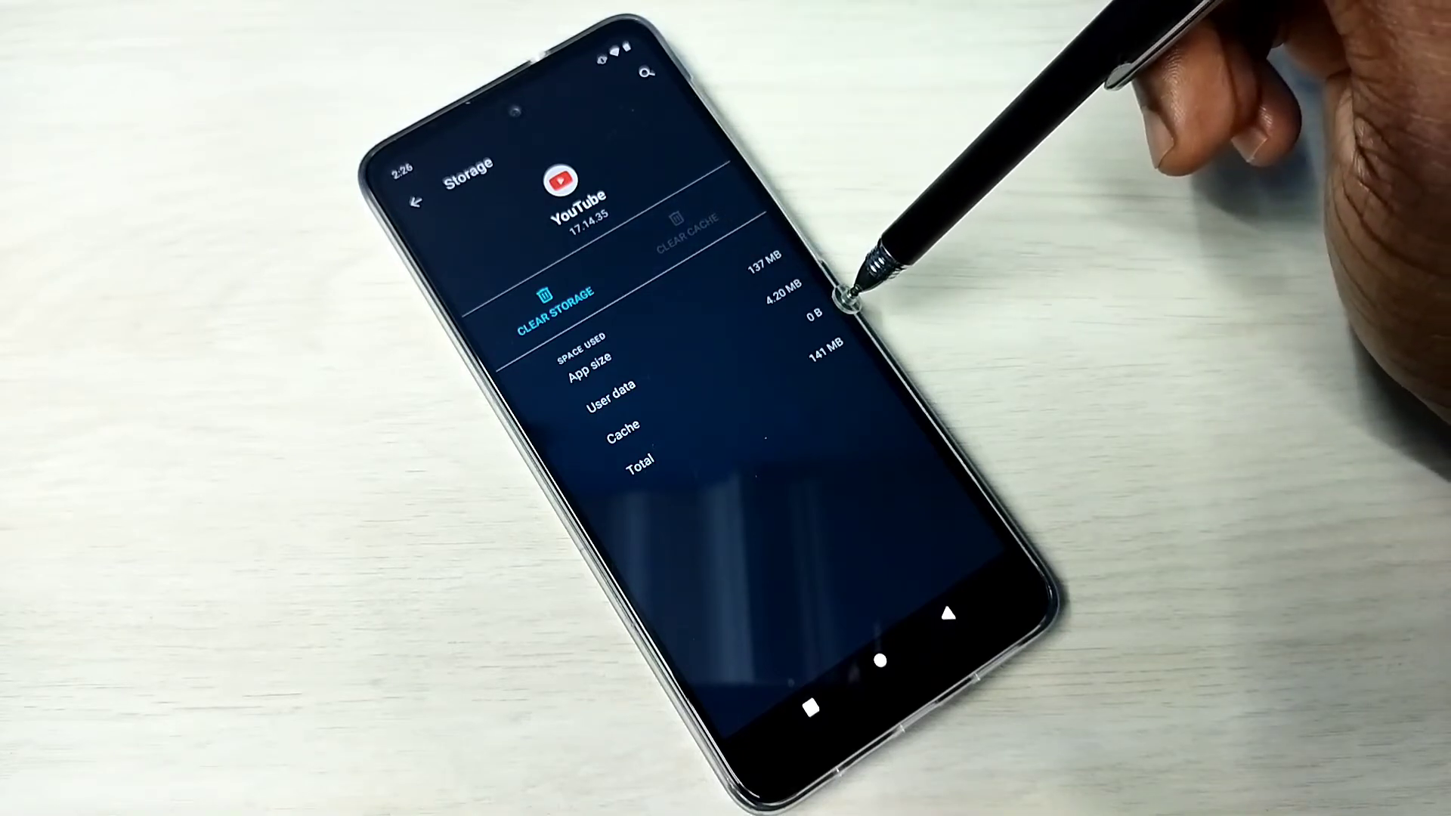
click(420, 201)
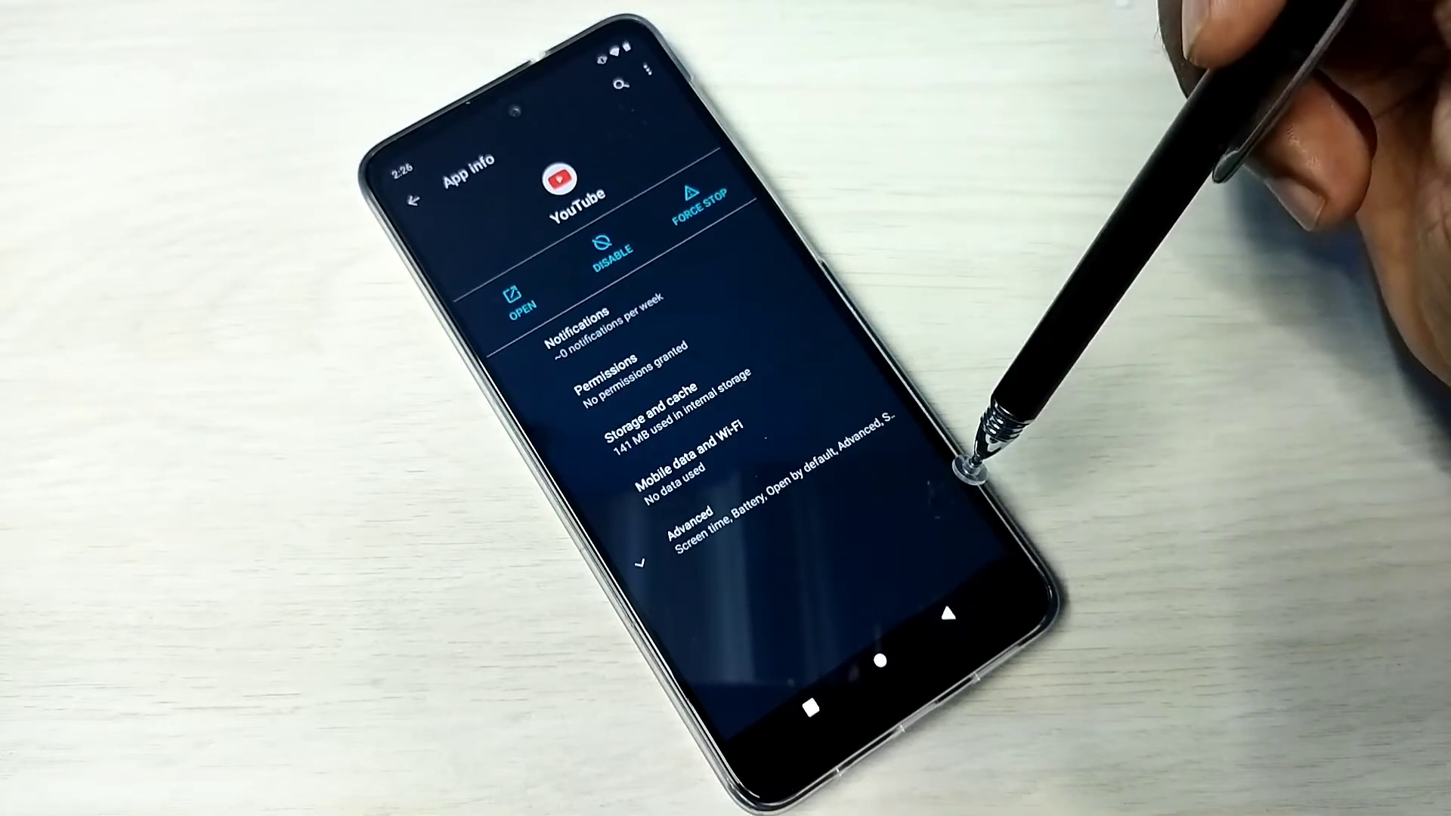
click(671, 423)
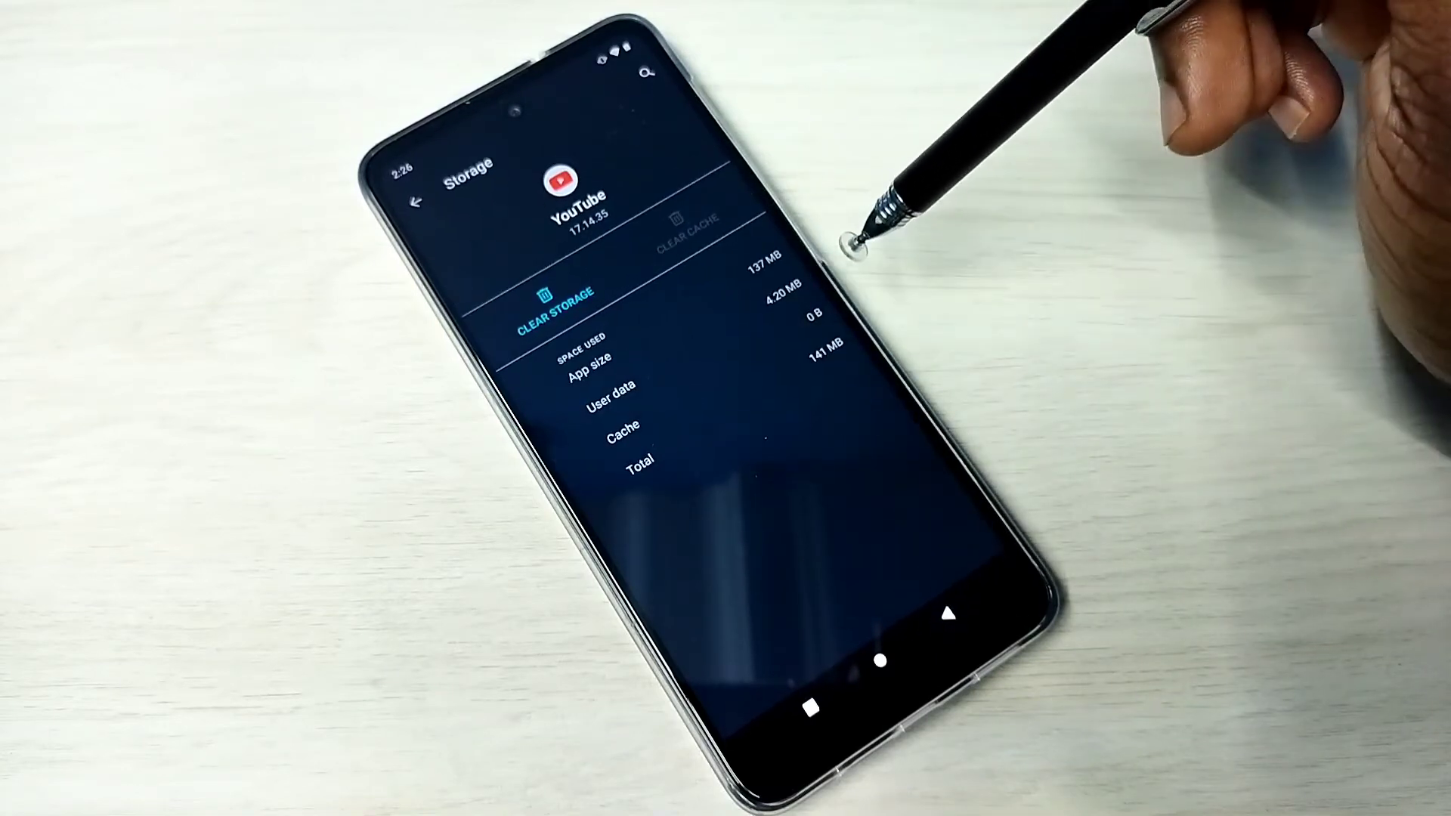